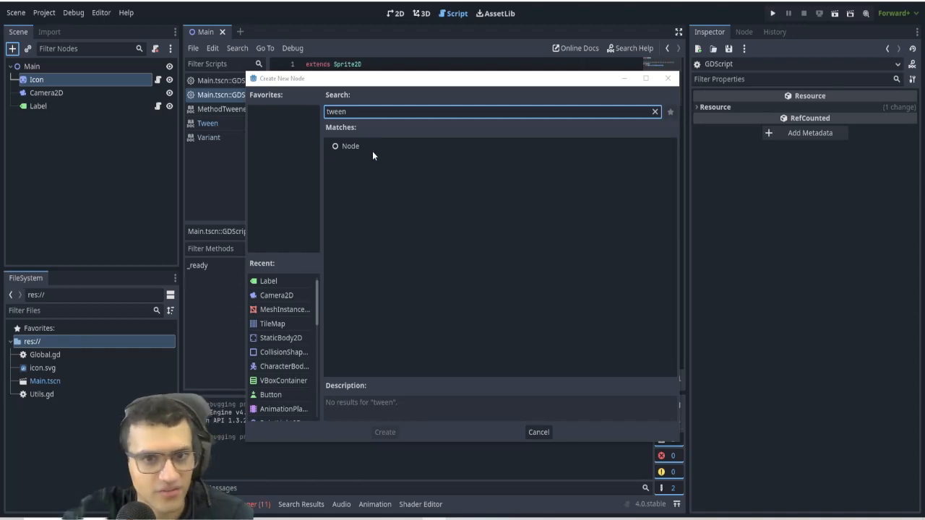
Read the Node match's description, then cancel the Create New Node dialog without adding a Tween node.
left_click(349, 146)
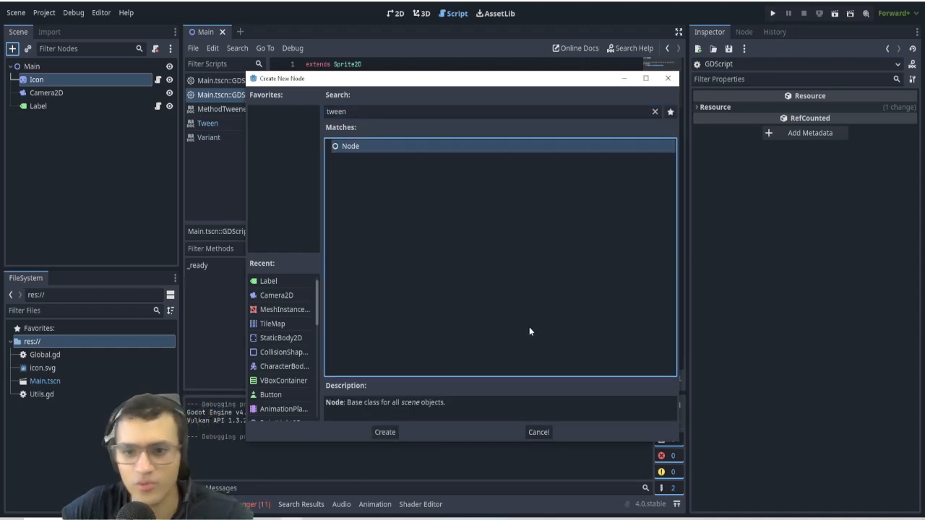
mouse_move(405, 297)
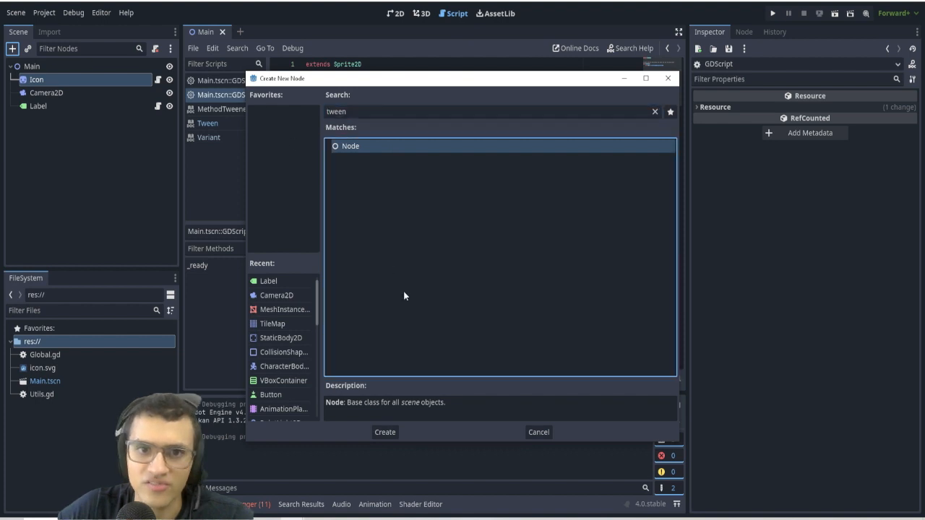
mouse_move(431, 230)
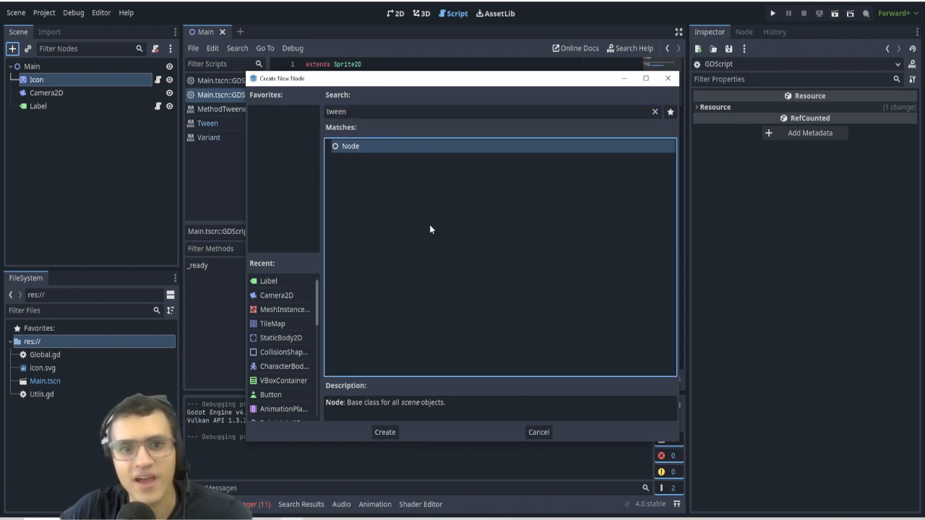
left_click(538, 432)
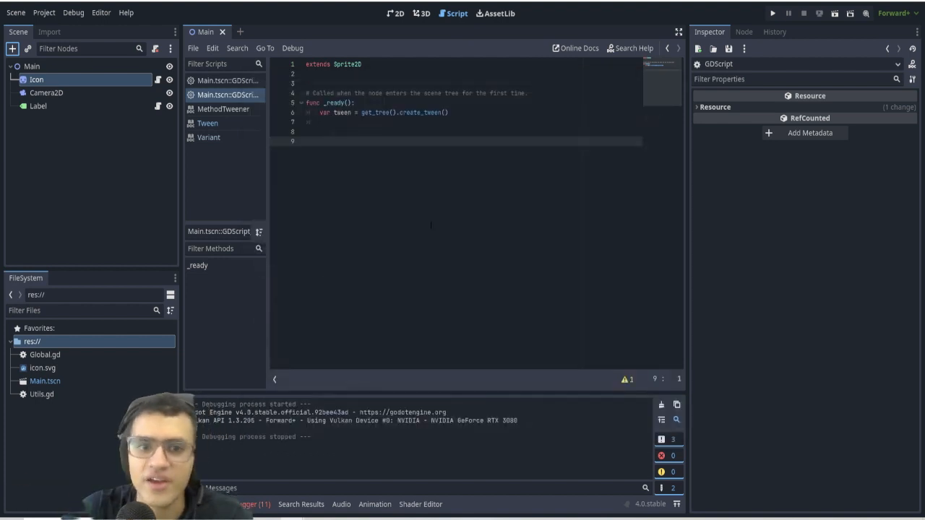
left_click(209, 123)
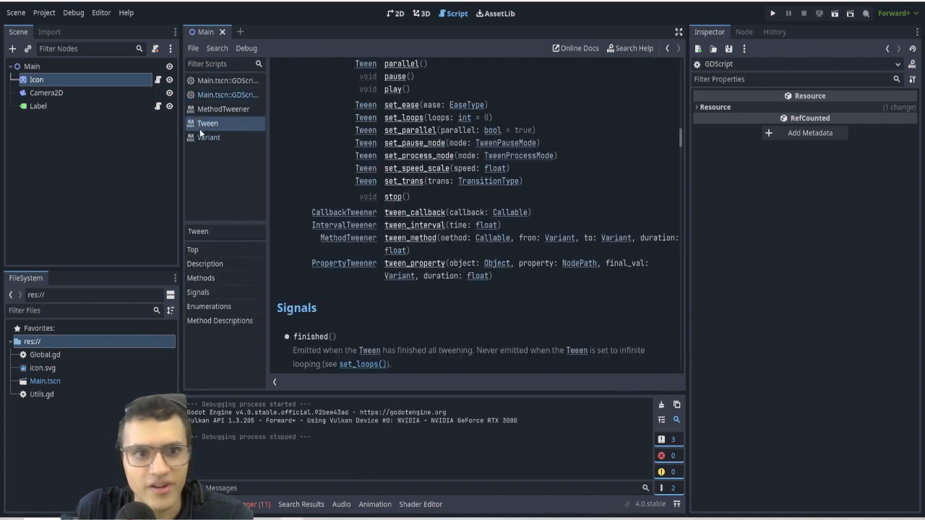
mouse_move(173, 86)
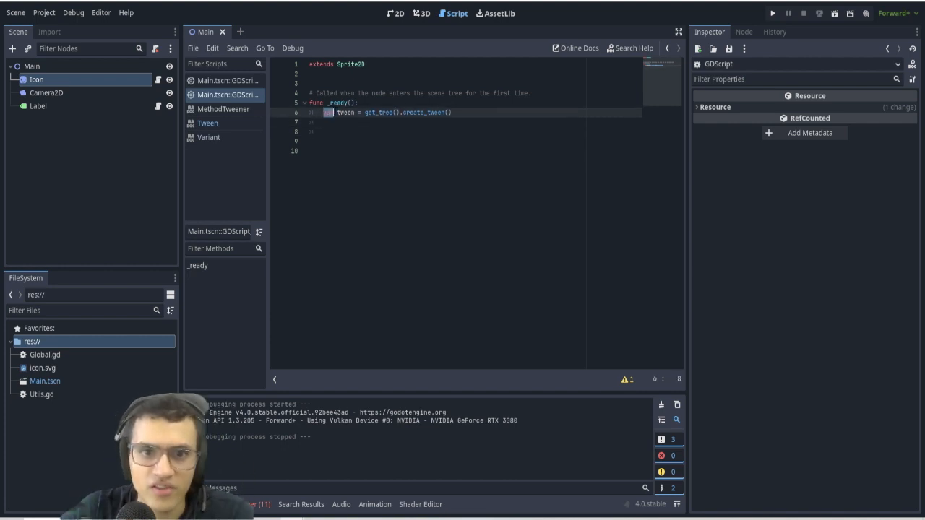
type("var")
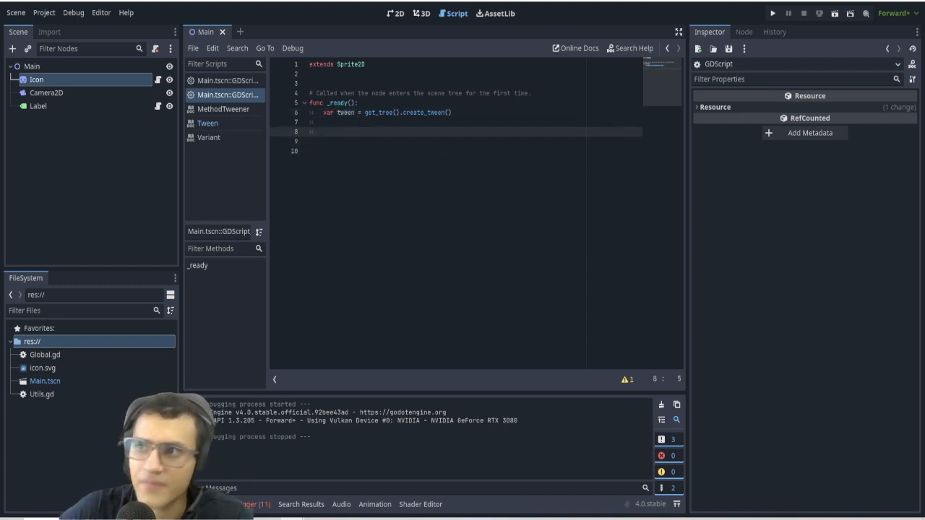
left_click(396, 13)
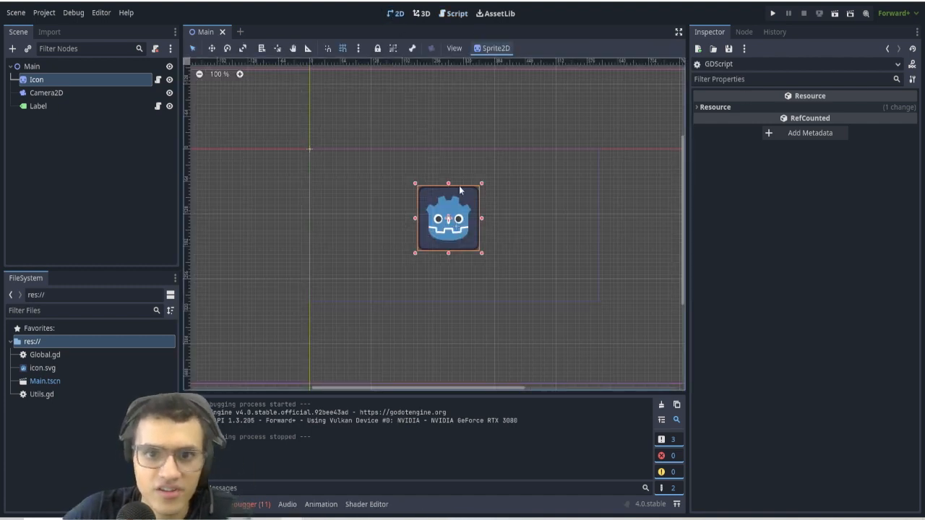
scroll("down", 3)
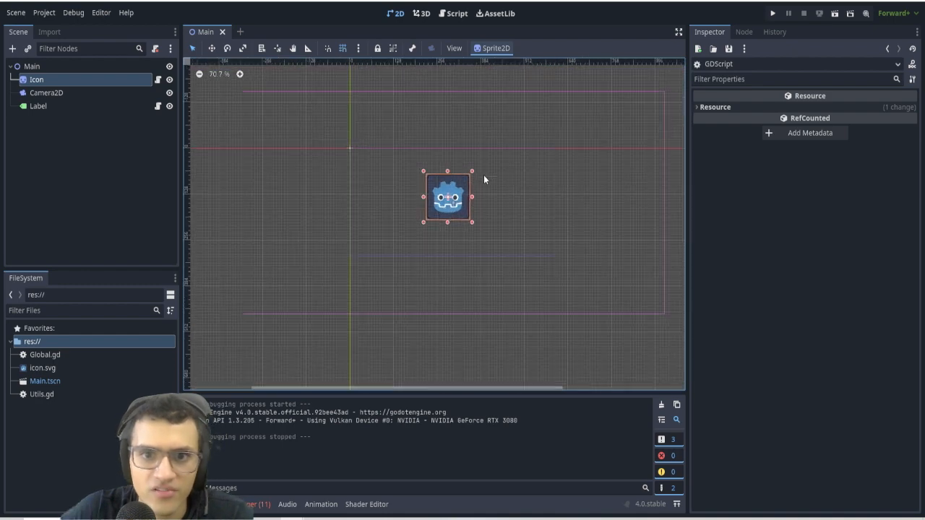
left_click(38, 105)
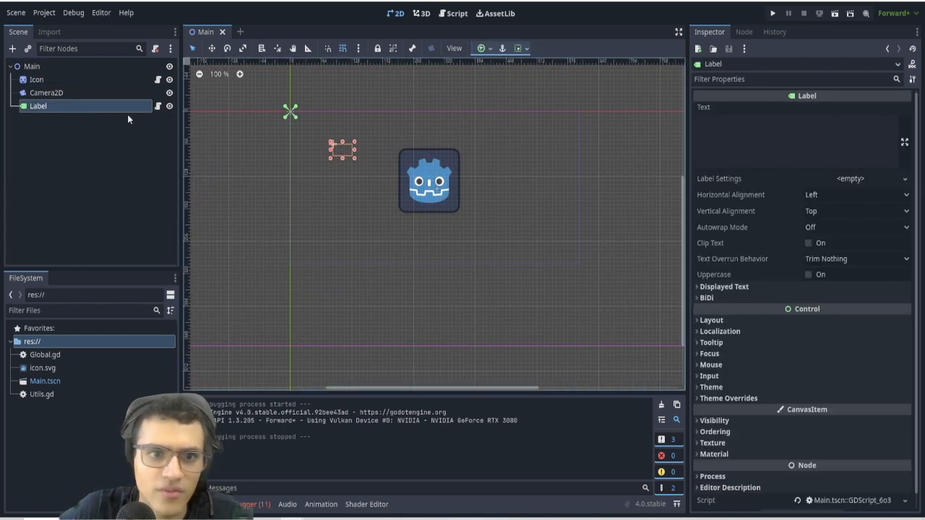
left_click(454, 13)
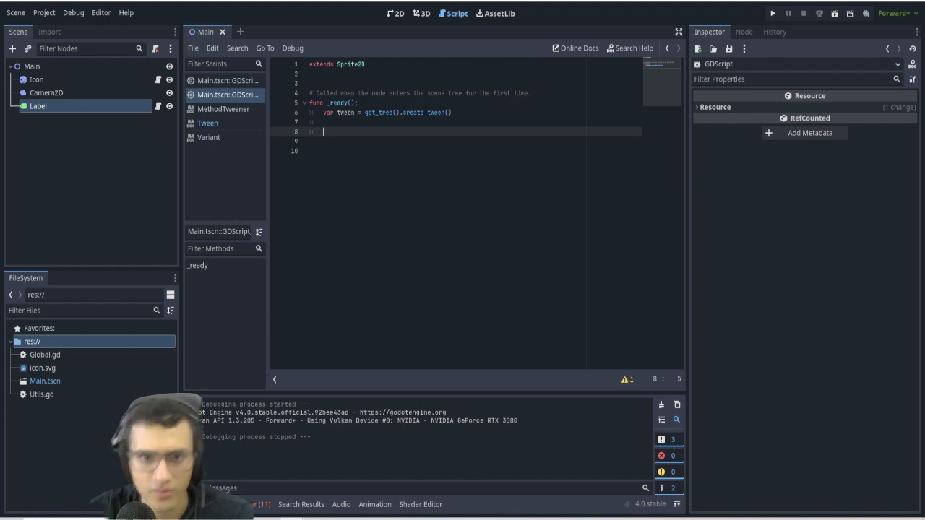
Add tween.tween_property(self, "position", Vector2(0,300), ) in _ready, leaving the duration empty.
type("tween.tween_property(self, \"position\", Vector2(0,300), 1)")
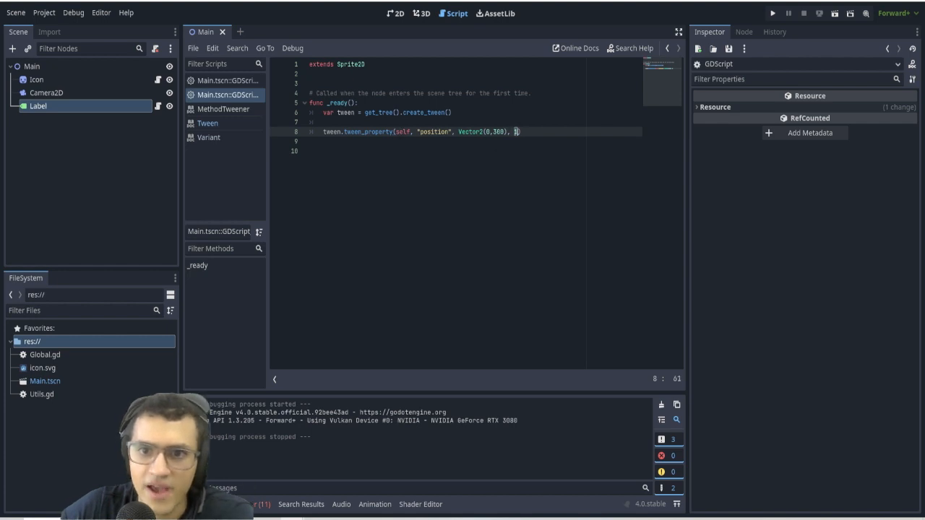
key("BackSpace")
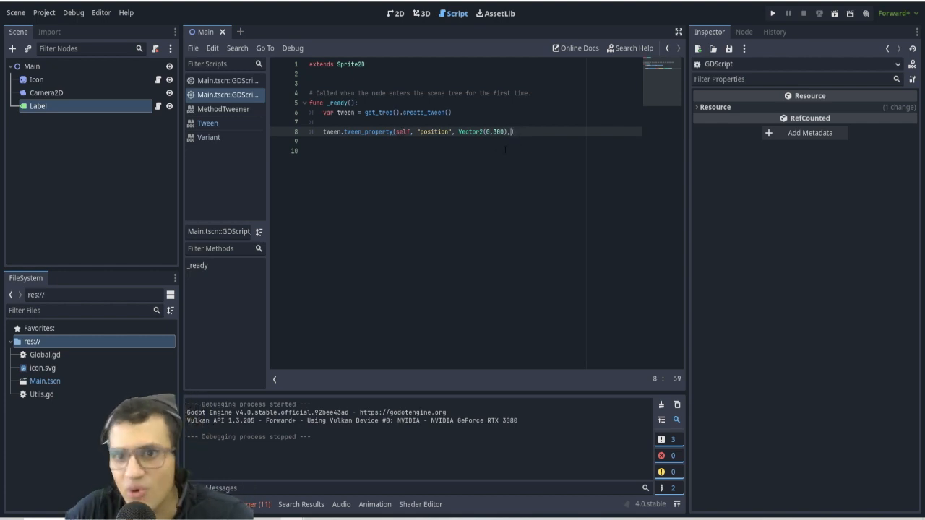
type(",")
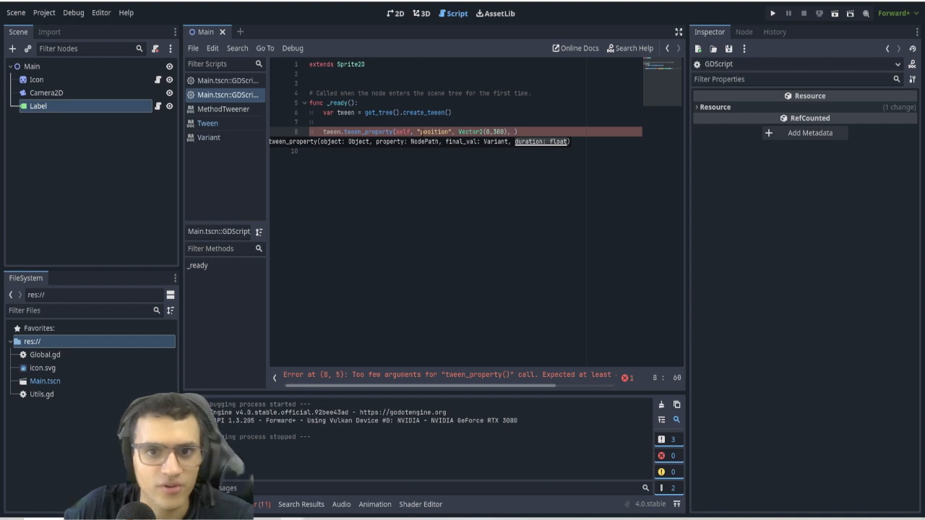
Select the Icon sprite node to show its properties in the Inspector.
left_click(36, 80)
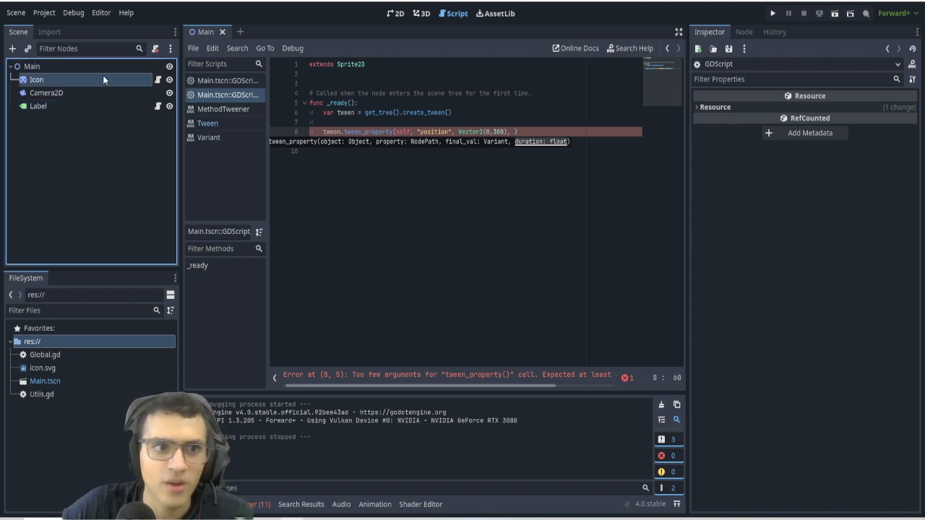
left_click(36, 80)
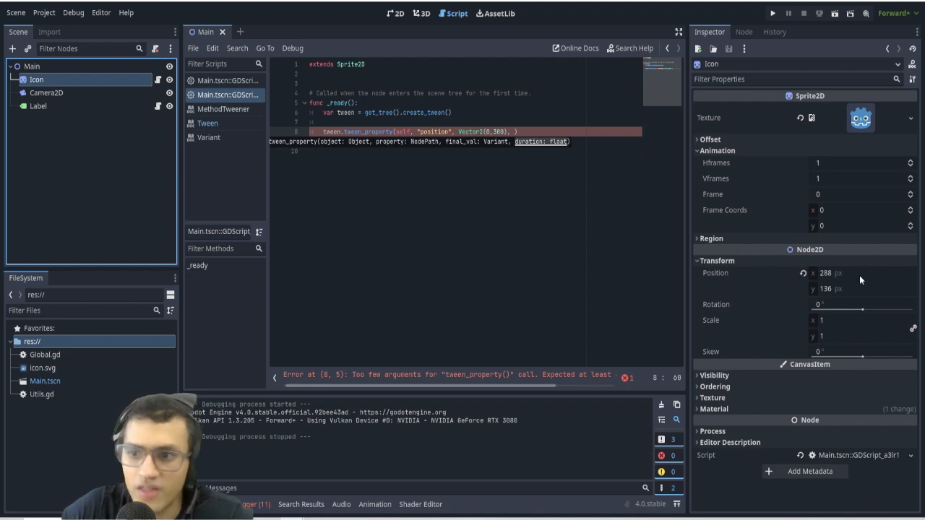
Give the tween_property call a duration of 1 and compare Vector2(0,300) with the Inspector position.
left_click(711, 139)
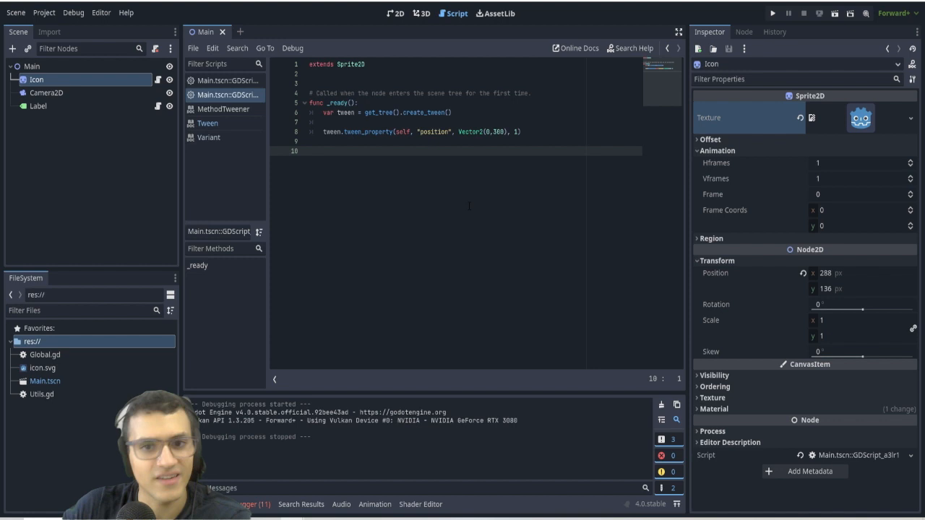
double_click(483, 131)
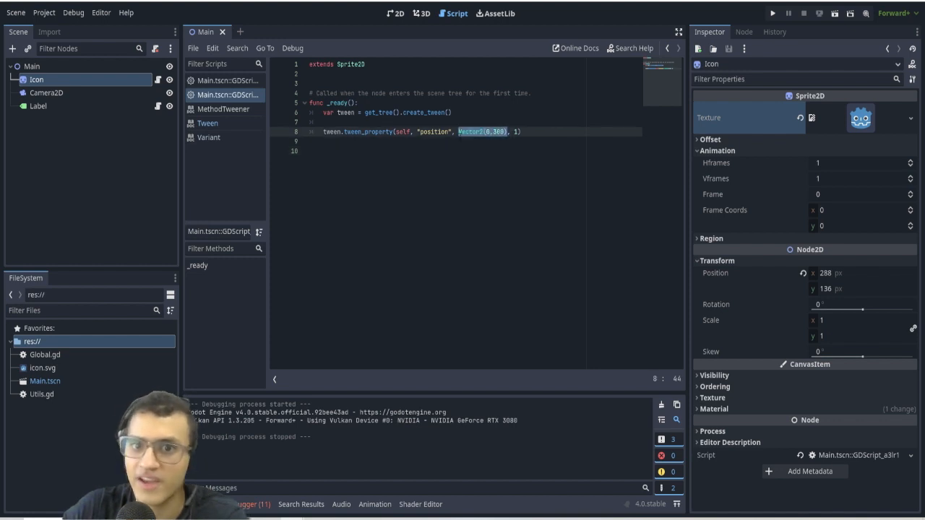
mouse_move(645, 167)
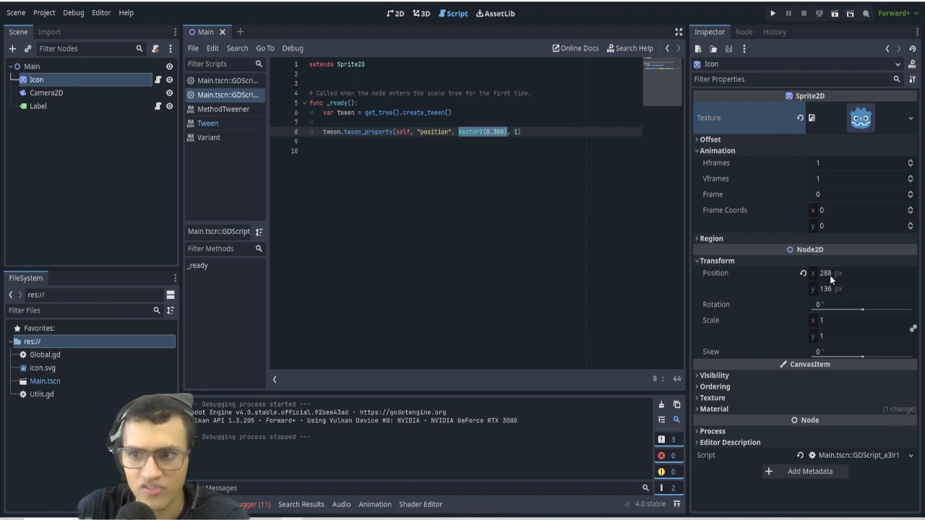
mouse_move(830, 291)
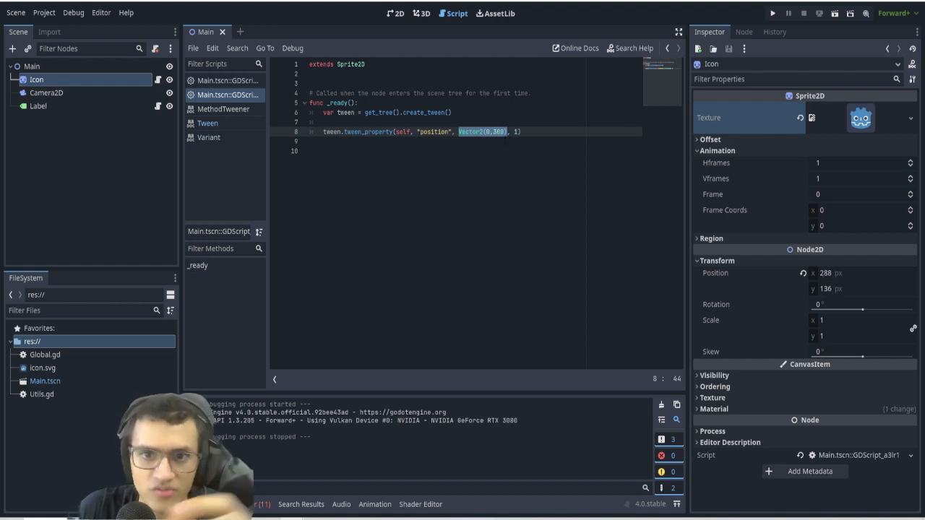
left_click(772, 13)
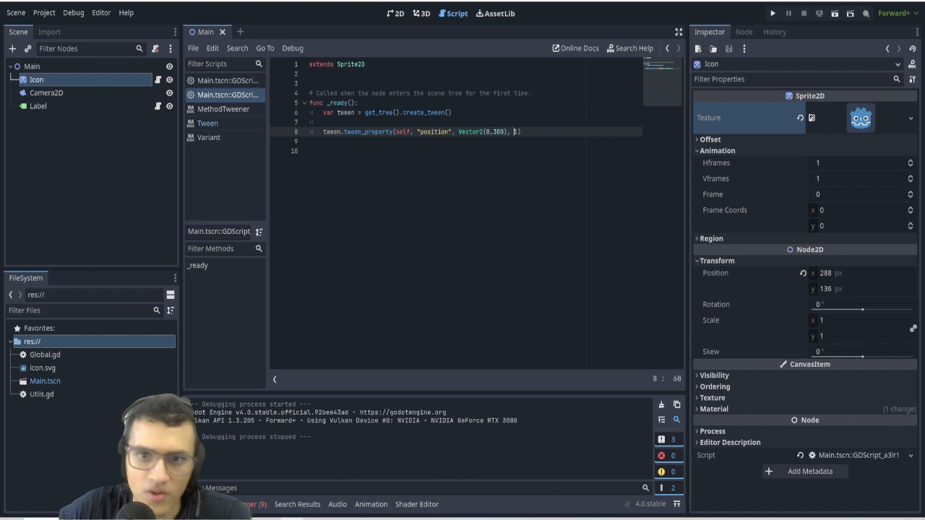
Move the sprite by Vector2.RIGHT * 300 over 1 second with as_relative() and TRANS_SINE.
type("0.1")
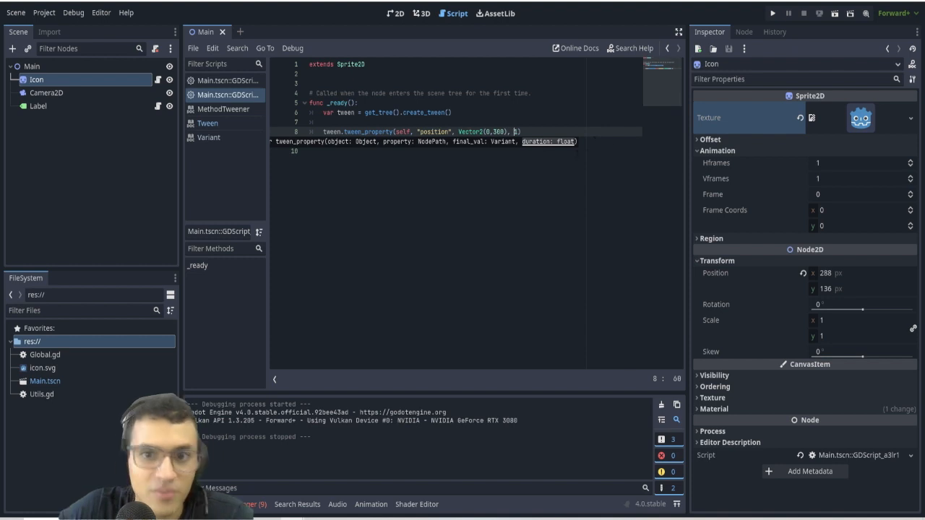
type("1")
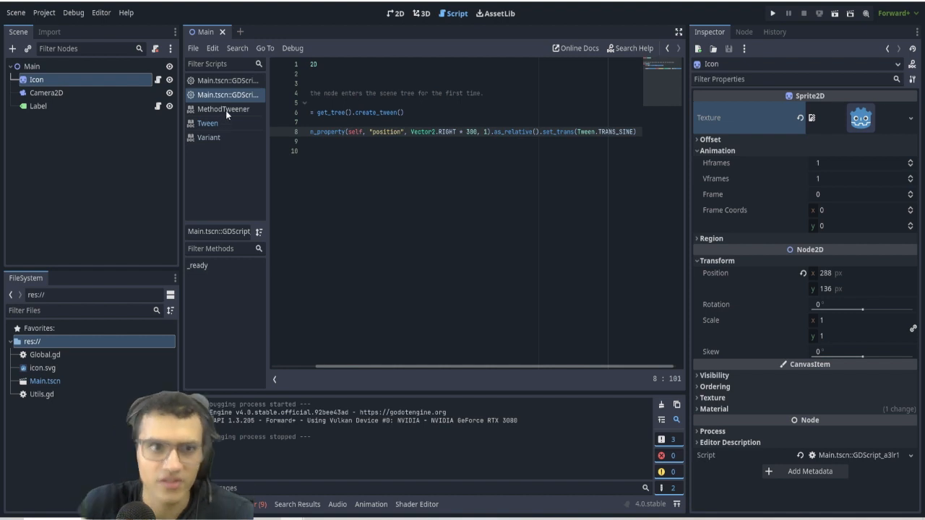
mouse_move(223, 110)
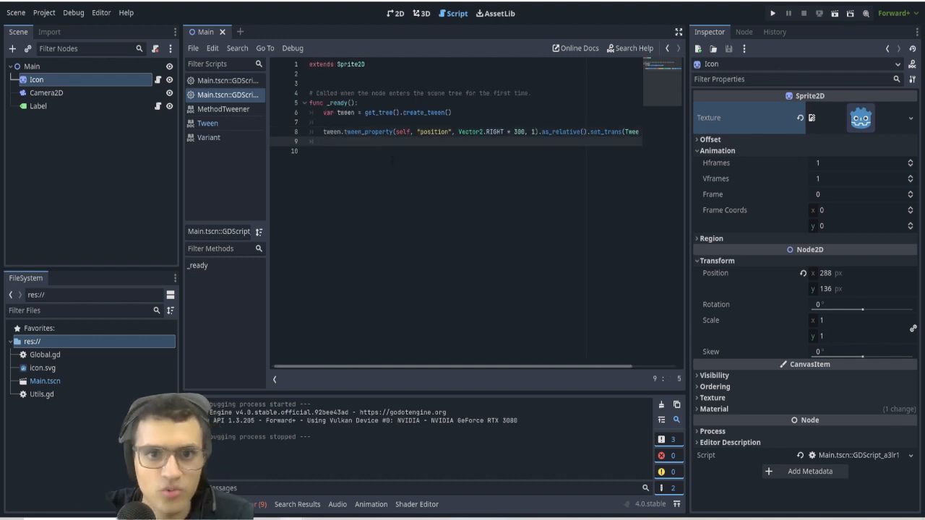
Add tween.tween_interval(2) after the property tween and run the project to test it.
type("tween.tween_interval(2)")
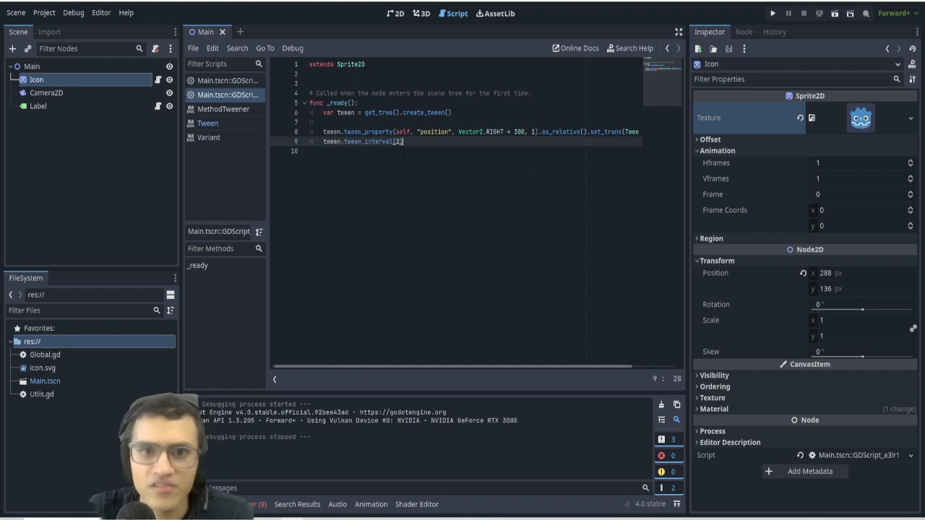
key("enter")
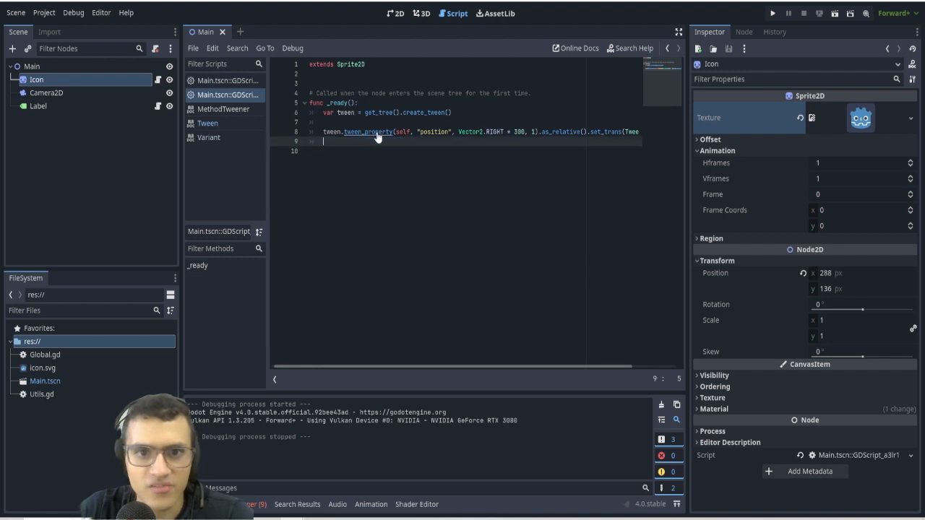
type("tween.tween_interval(2)")
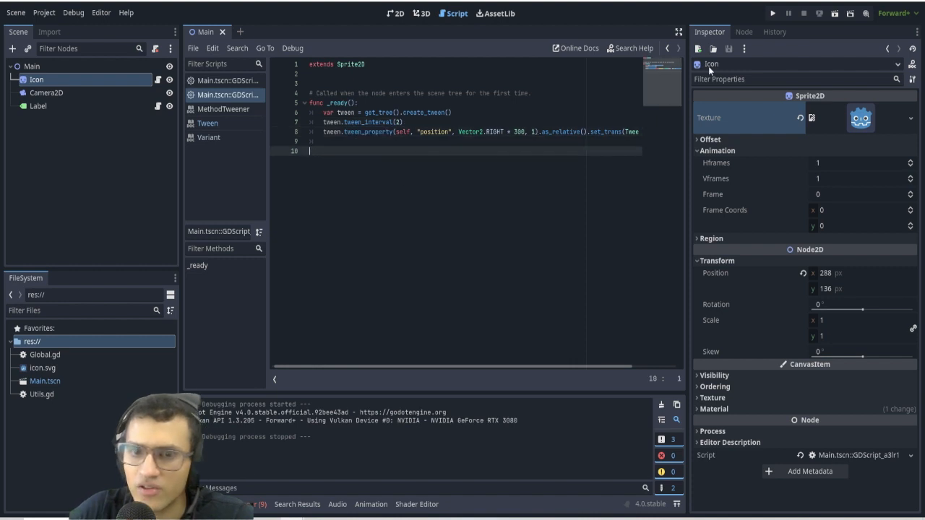
left_click(772, 13)
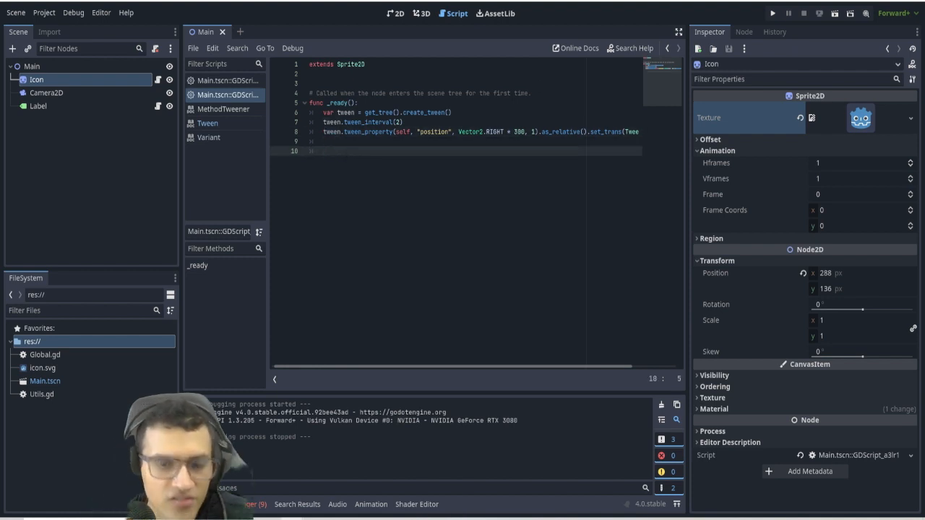
Define func myFunction() calling queue_free() and end the tween with tween_callback(myFunction).
type("tween.tween_callback(queue_free)")
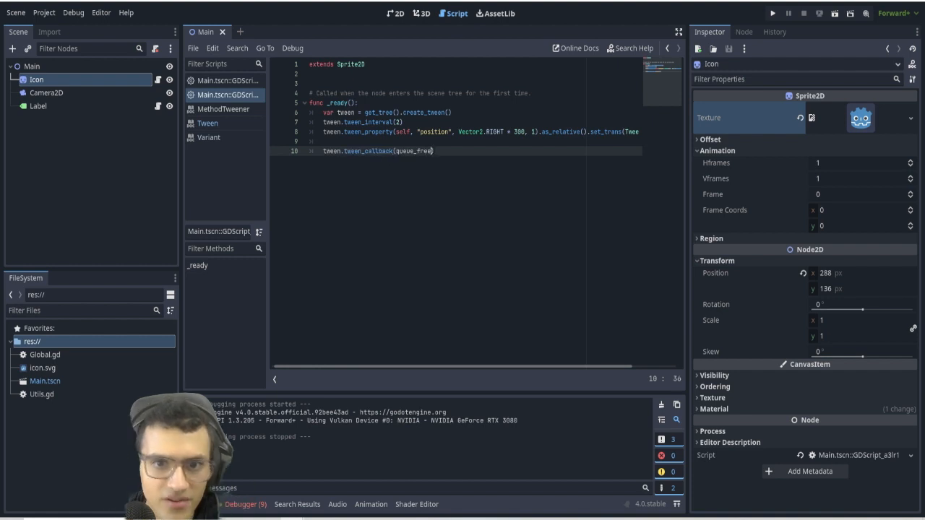
double_click(368, 150)
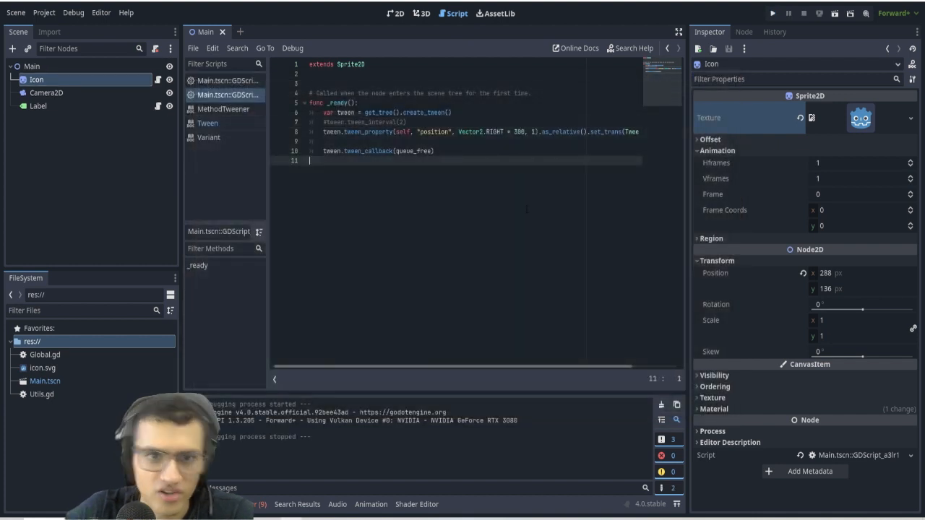
type("func")
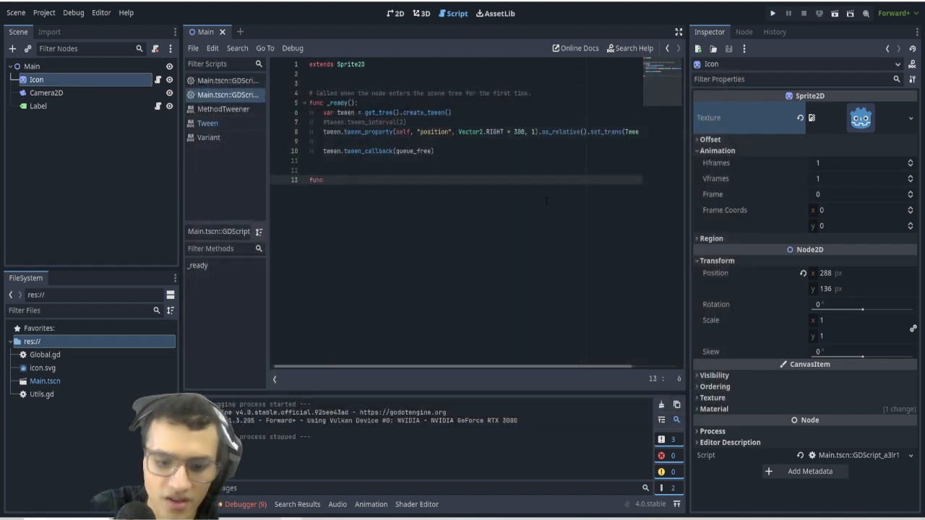
type("my")
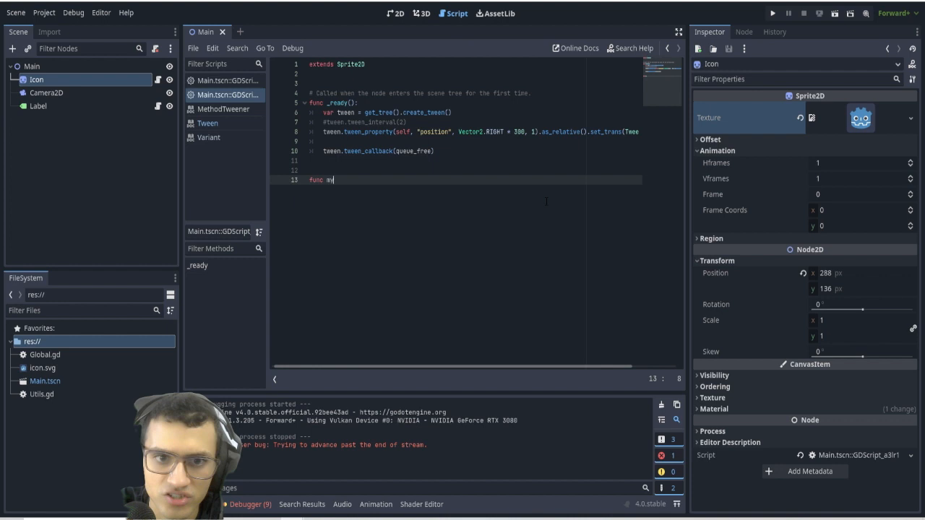
type("yFunction():")
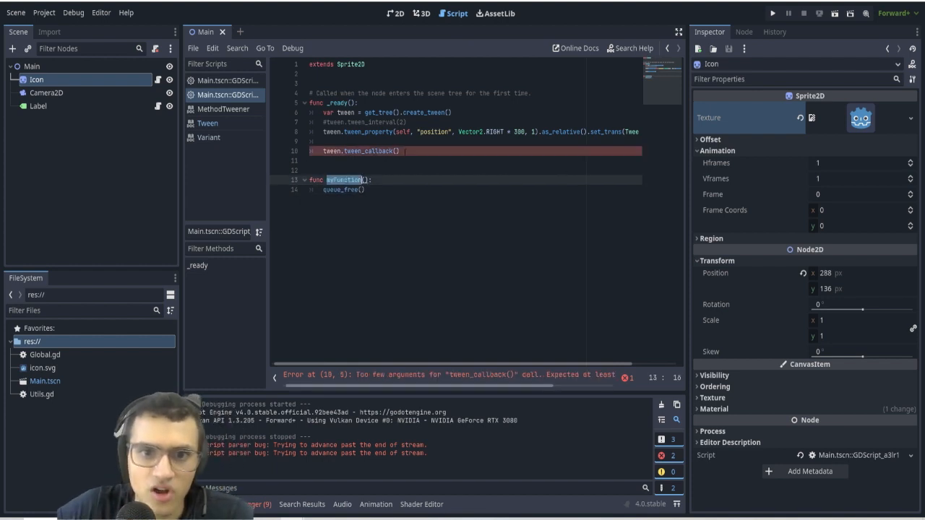
type("myFunction")
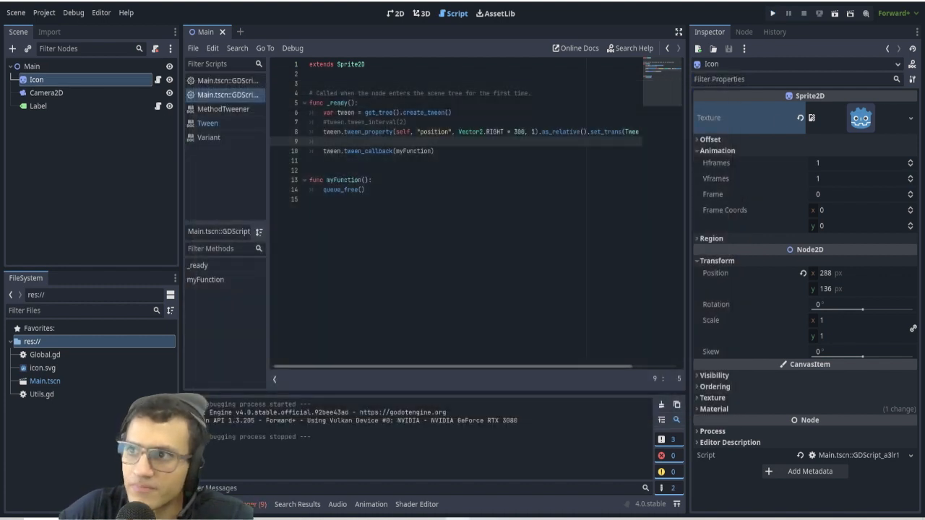
left_click(396, 13)
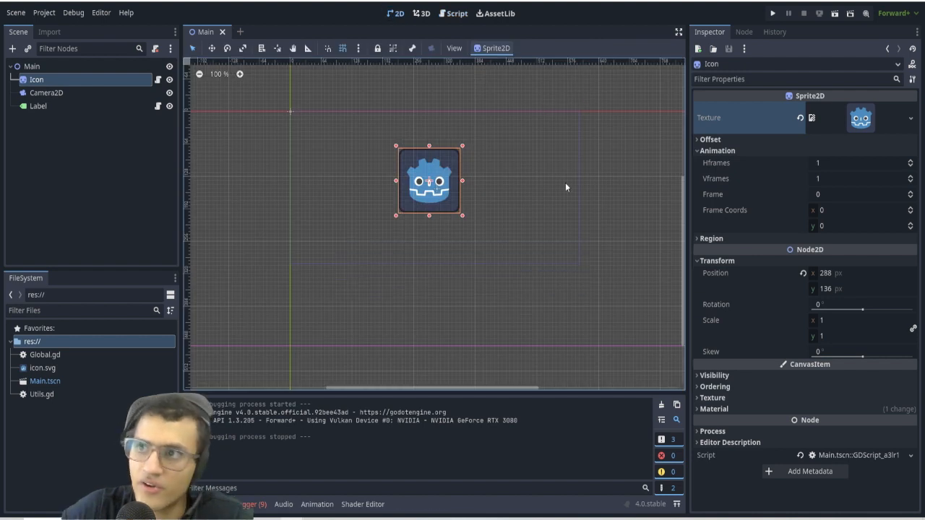
Open the Label node's script containing tween_method(set_label_text, 0, 10, 1).set_delay(2).
left_click(454, 13)
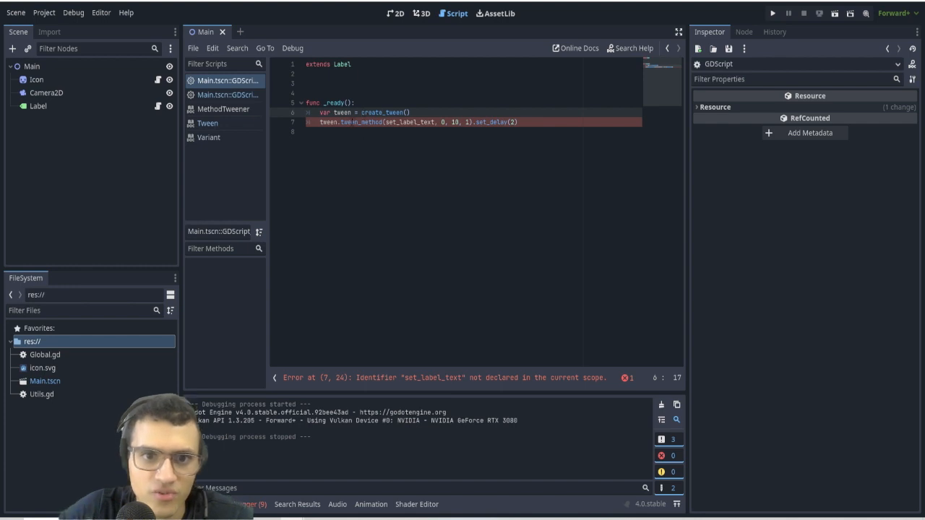
Write func set_label_text(value: int) setting text to "Counting " + str(value) and drop set_delay(2).
double_click(361, 122)
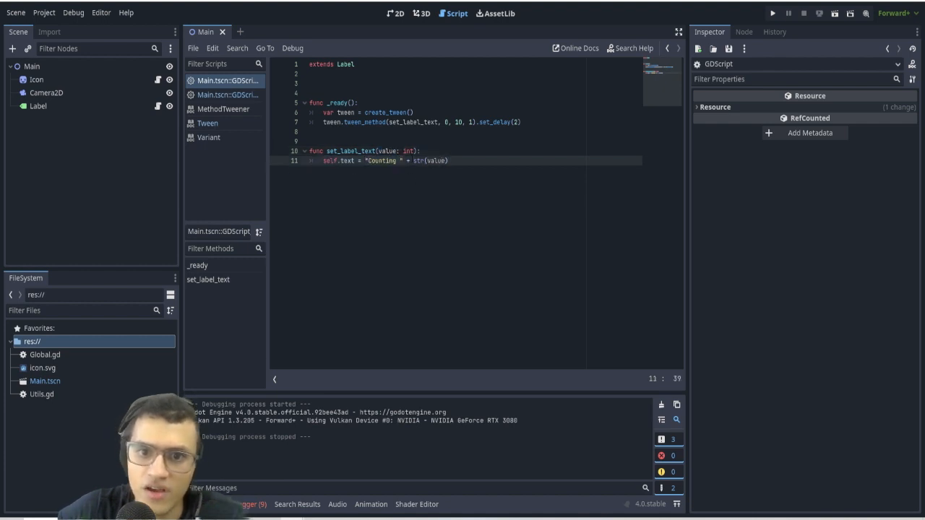
double_click(436, 161)
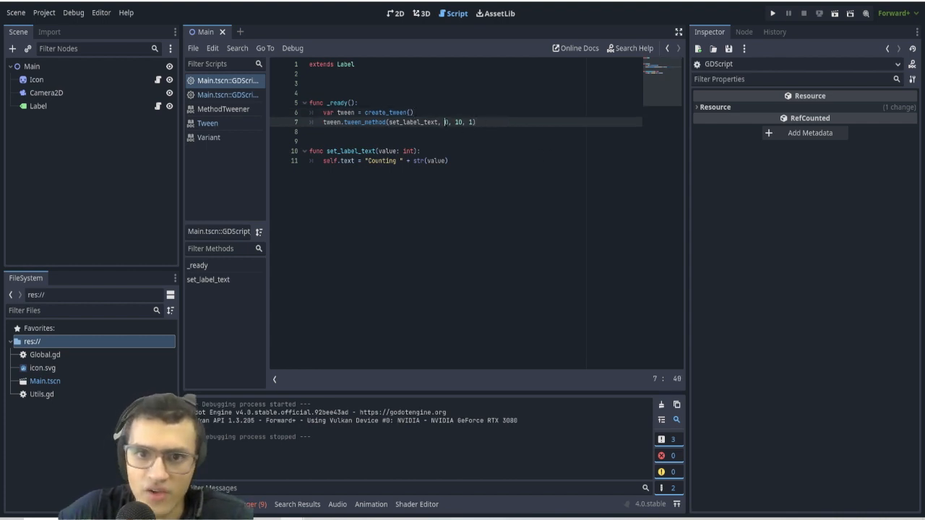
Run the counting label, then set the tween_method duration to 10 seconds and stop the game.
type("0")
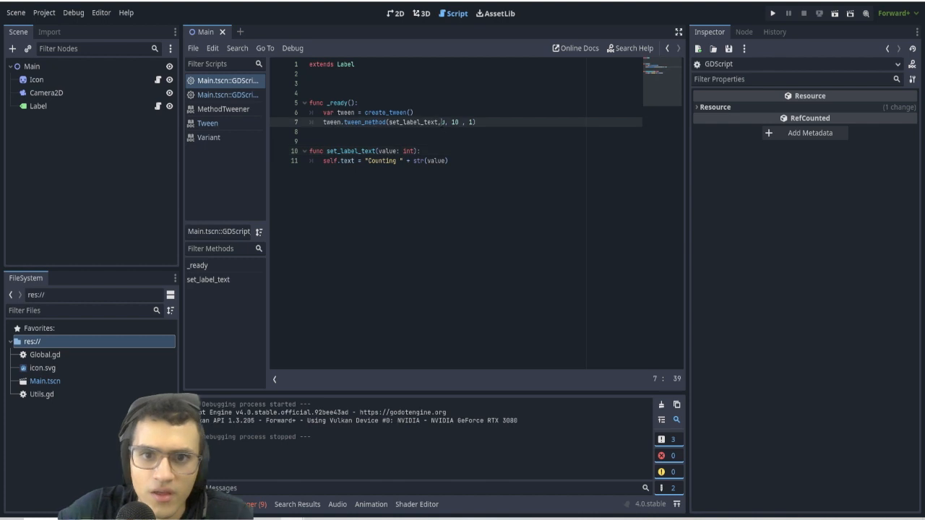
type("0")
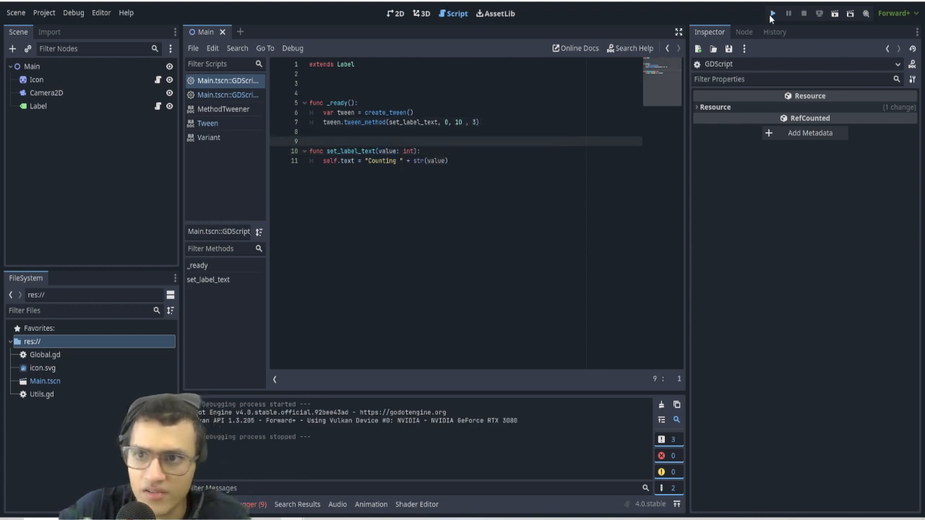
left_click(772, 13)
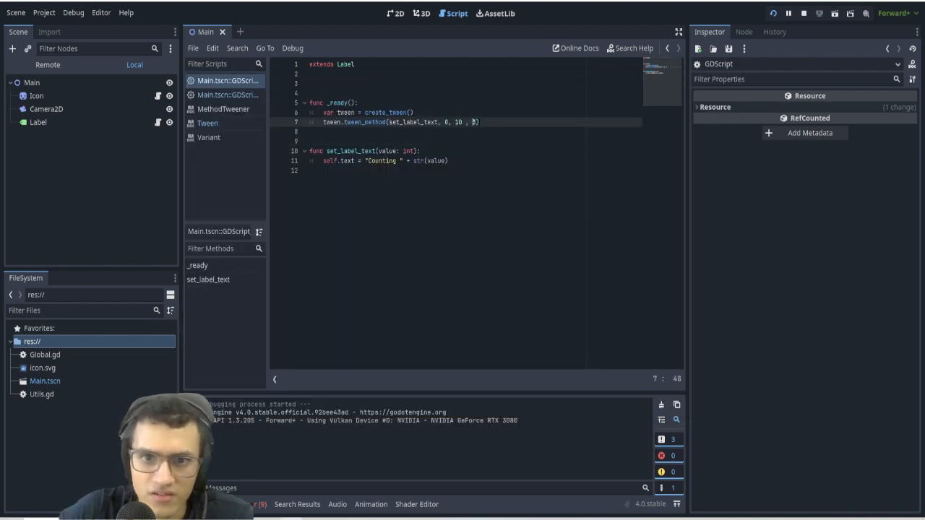
type("10")
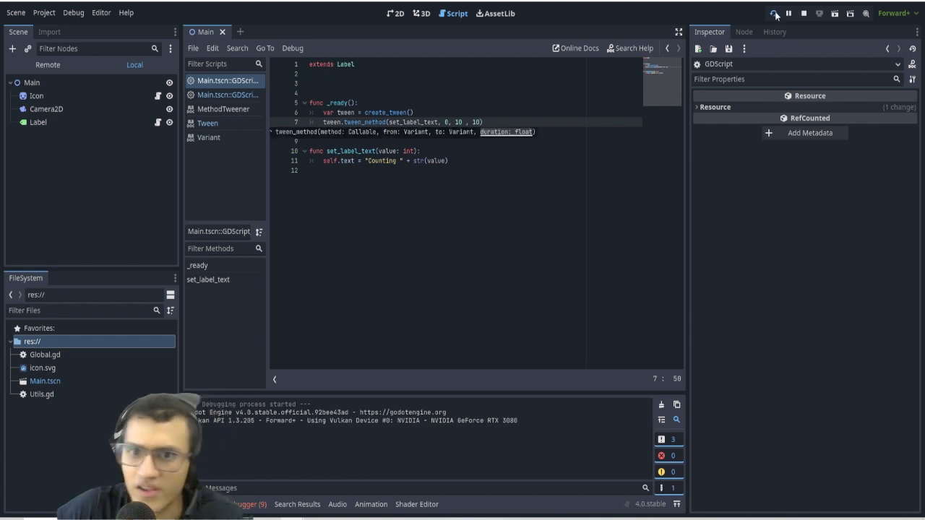
left_click(775, 13)
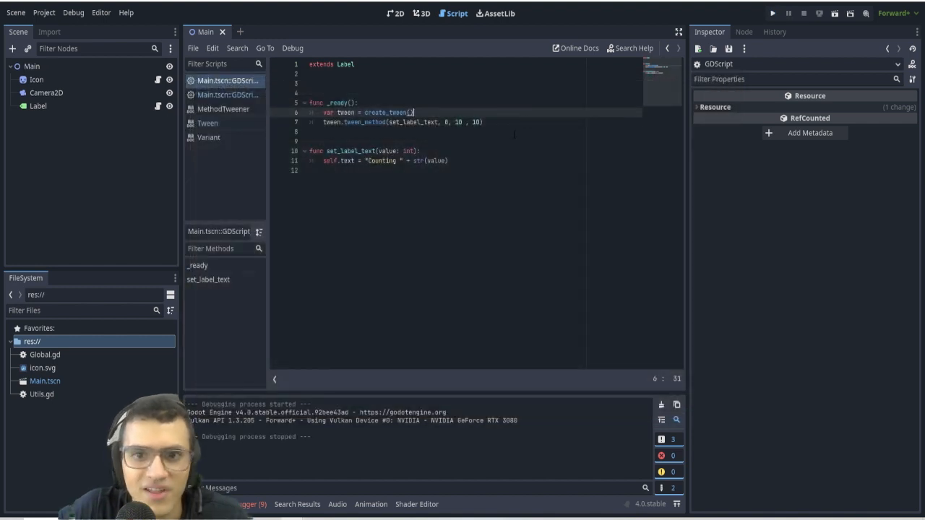
Chain .set_delay(2) onto tween_method, run the project, and open the Tween class reference.
type(".set_delay(2)")
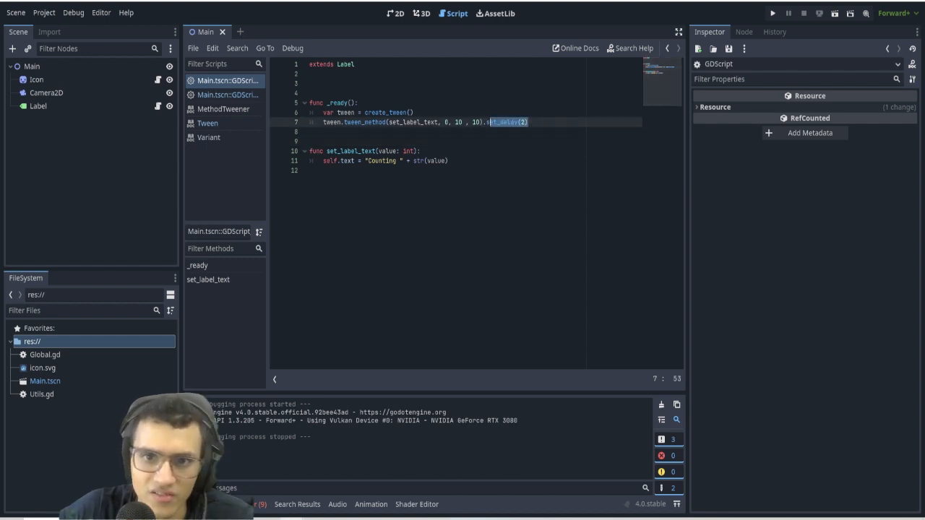
left_click(772, 13)
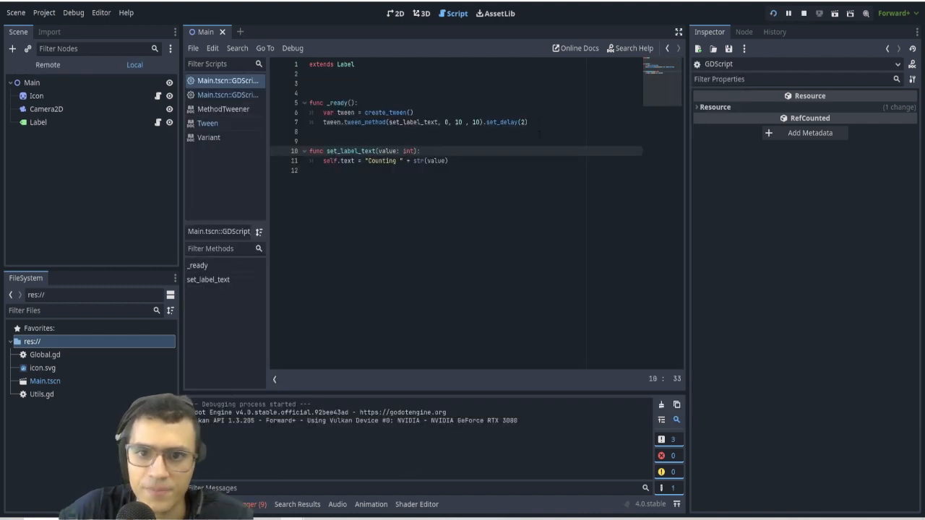
left_click(208, 123)
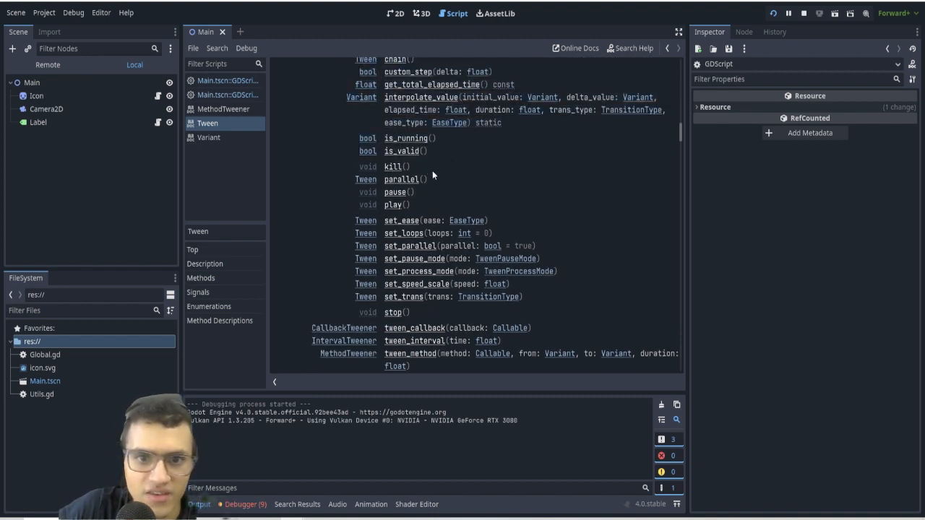
mouse_move(425, 228)
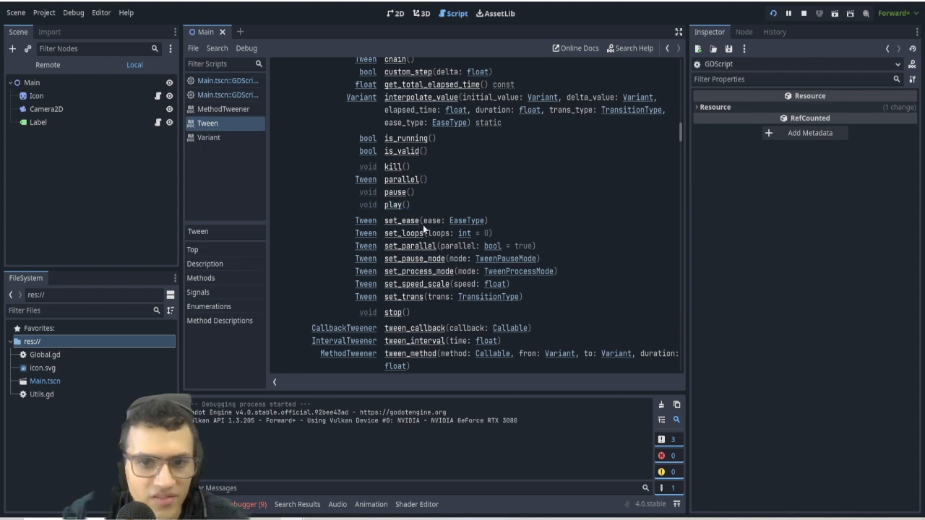
mouse_move(378, 208)
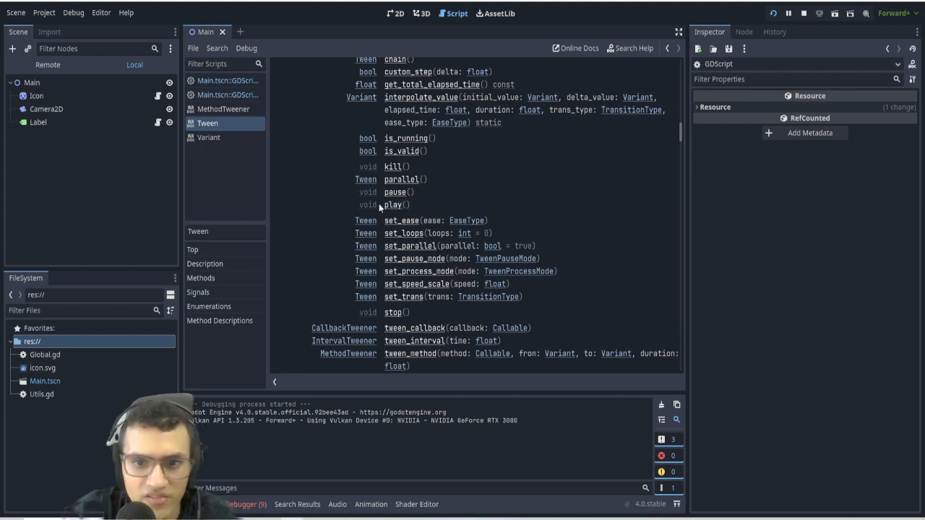
Scroll the Tween Methods list and jump to the interpolate_value method description.
scroll("down", 3)
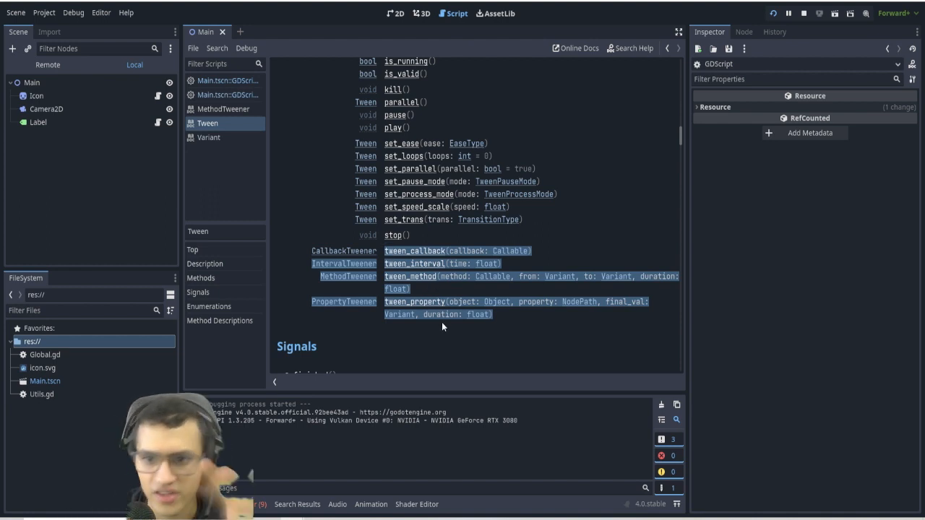
left_click(532, 345)
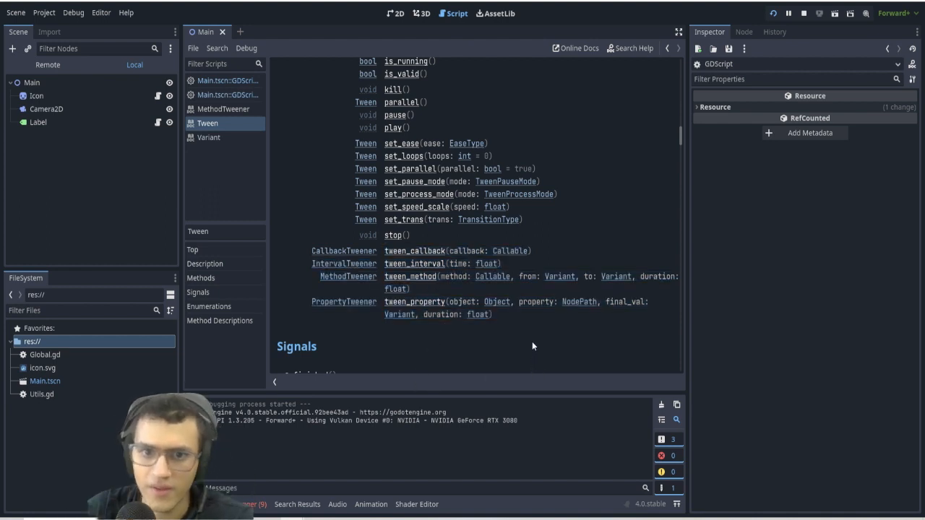
mouse_move(524, 298)
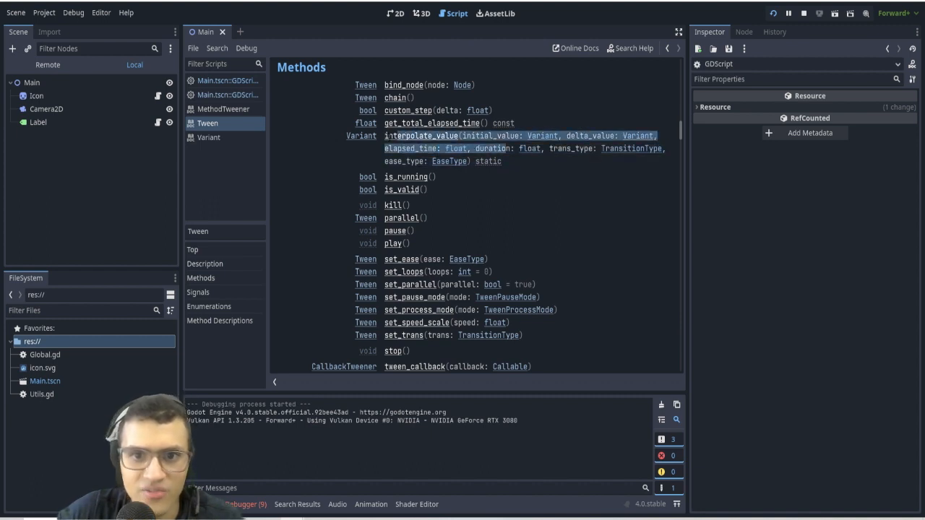
left_click(425, 136)
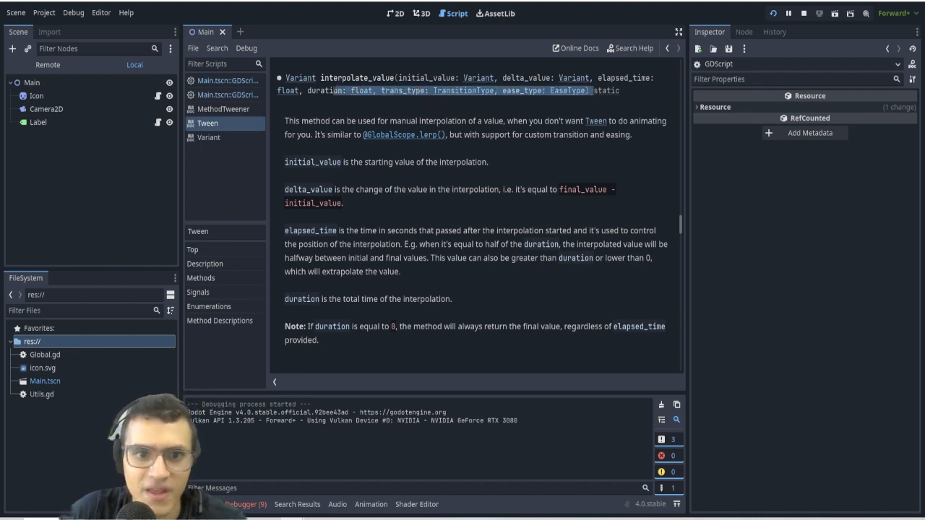
left_click(350, 347)
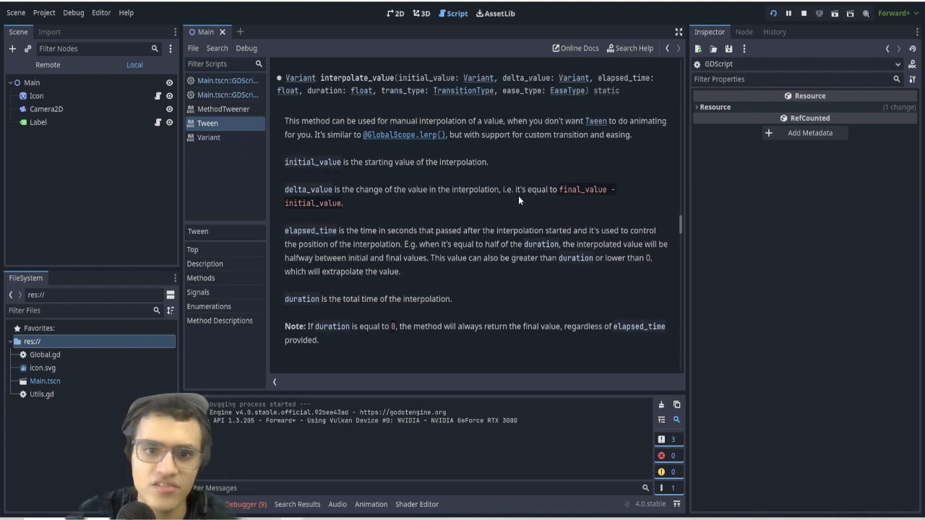
mouse_move(300, 171)
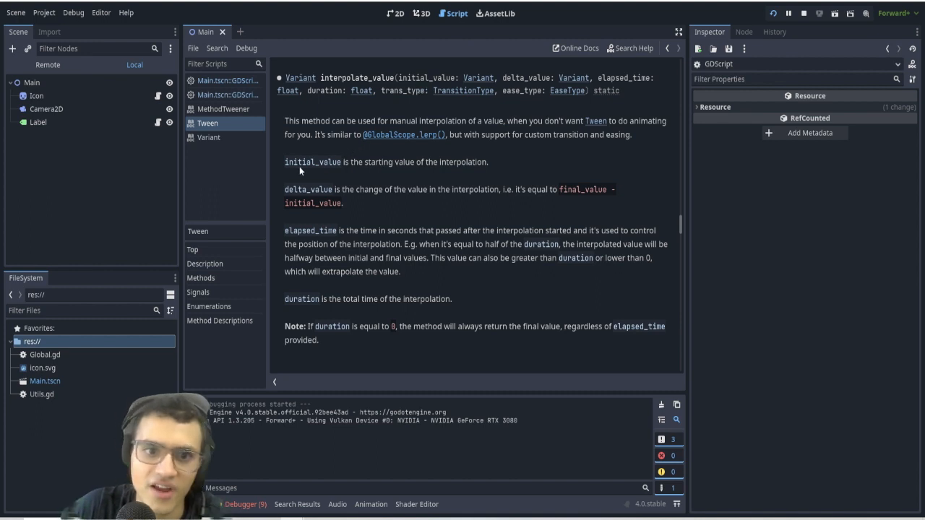